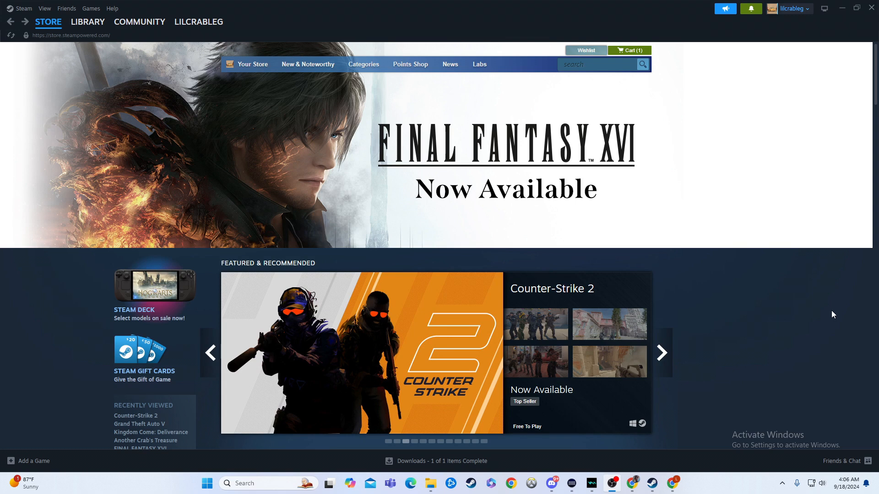
- Go to the Library home page and scroll down to the All Games shelf
click(661, 353)
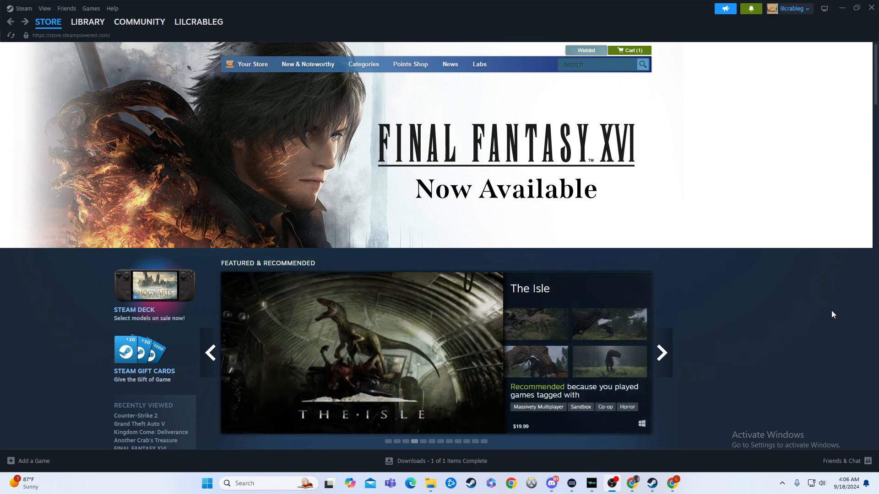
mouse_move(159, 161)
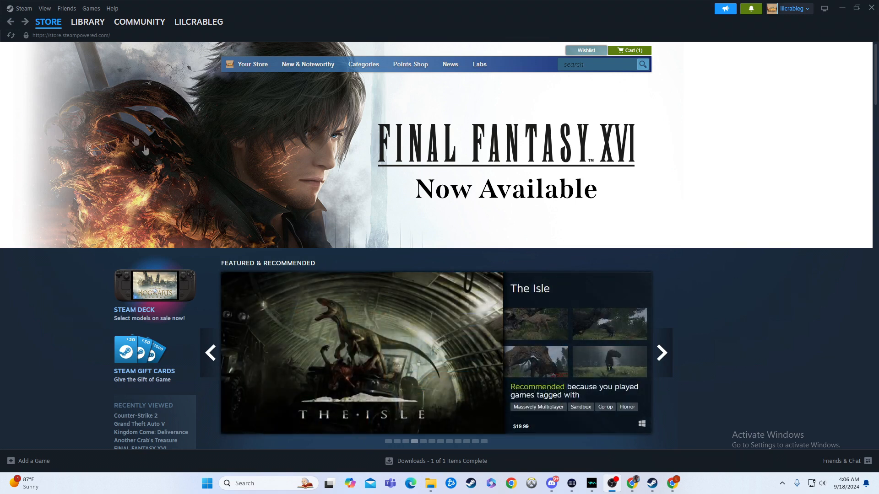
click(87, 22)
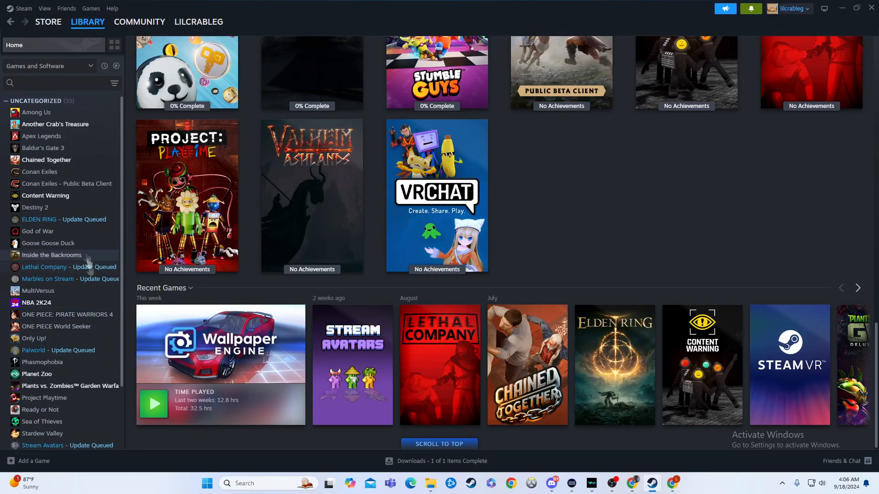
scroll(down, 3)
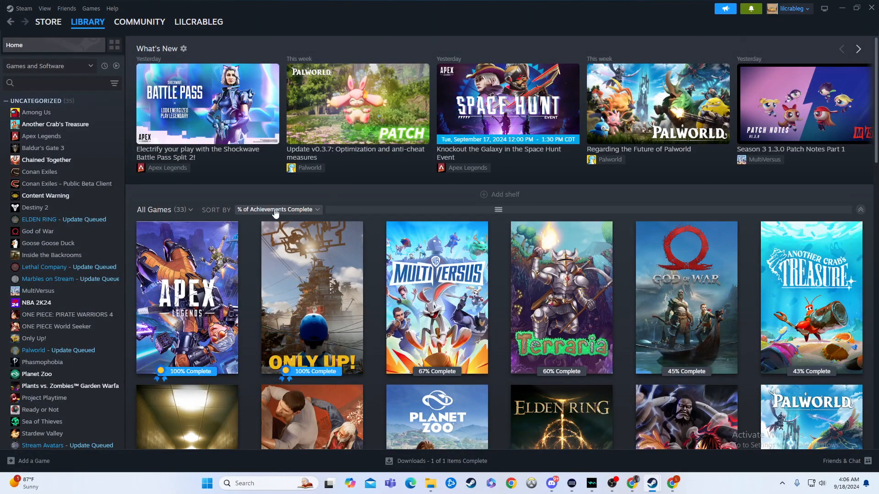
- Sort the All Games shelf by Hours Played so most-played games come first
click(277, 209)
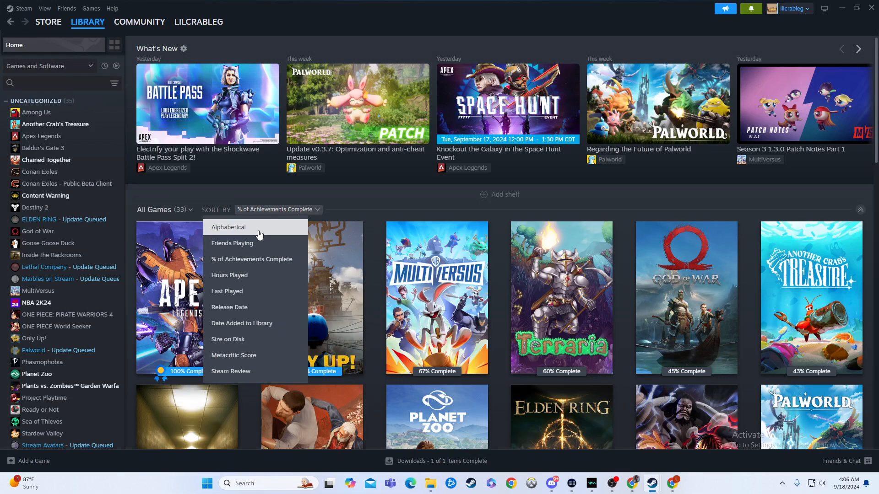
click(228, 227)
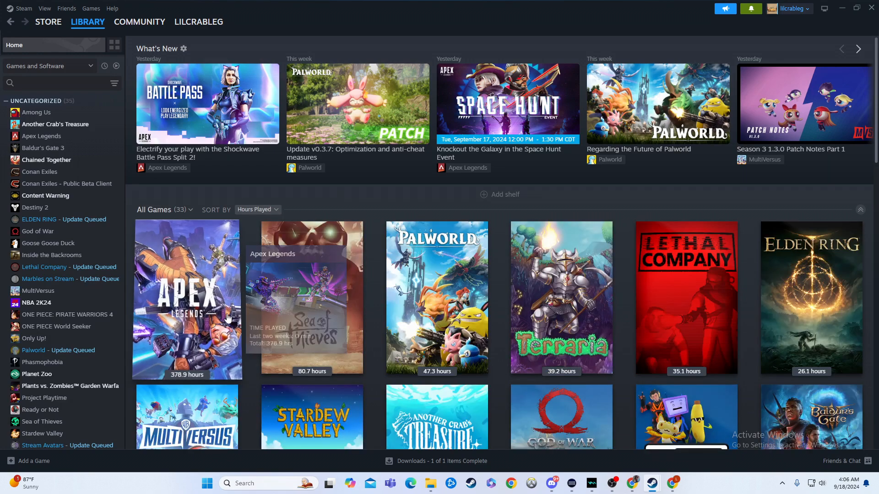
click(257, 208)
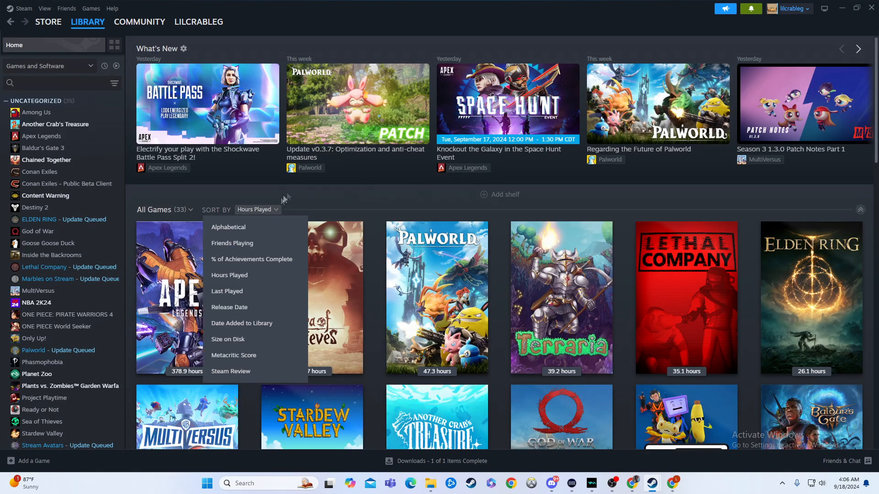
mouse_move(334, 208)
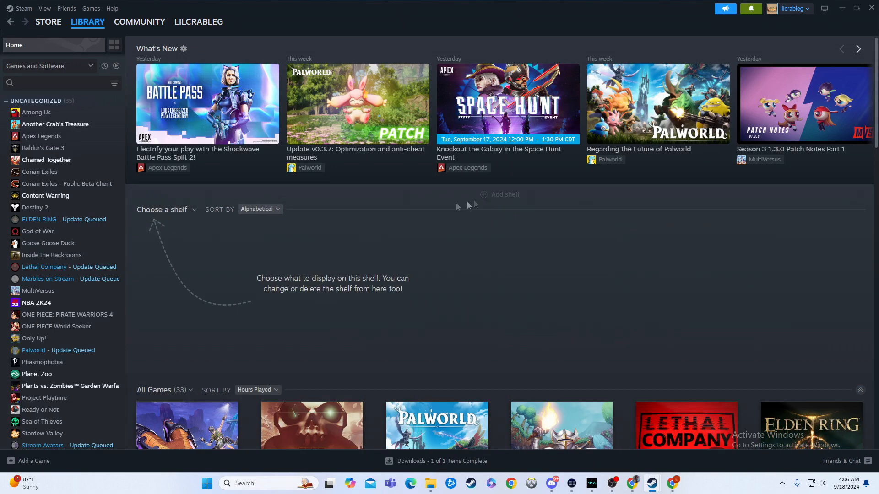
- Delete the extra shelf, leaving only the All Games shelf sorted by Hours Played
click(163, 209)
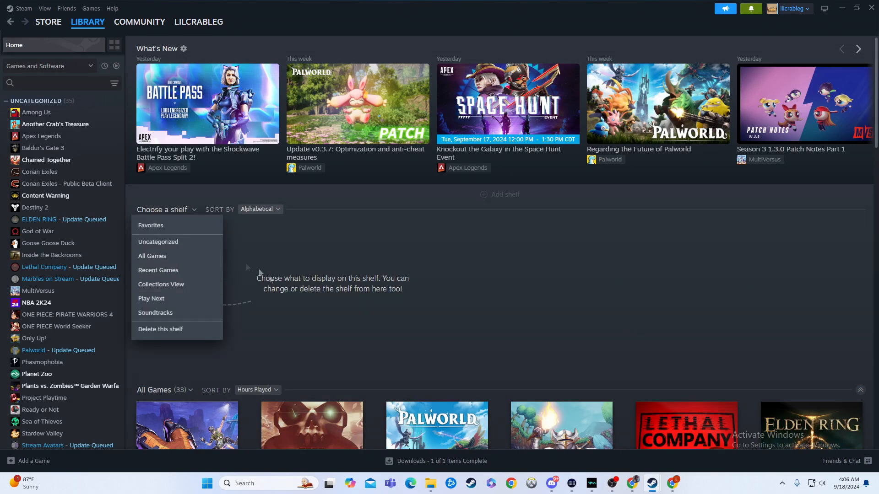
mouse_move(177, 256)
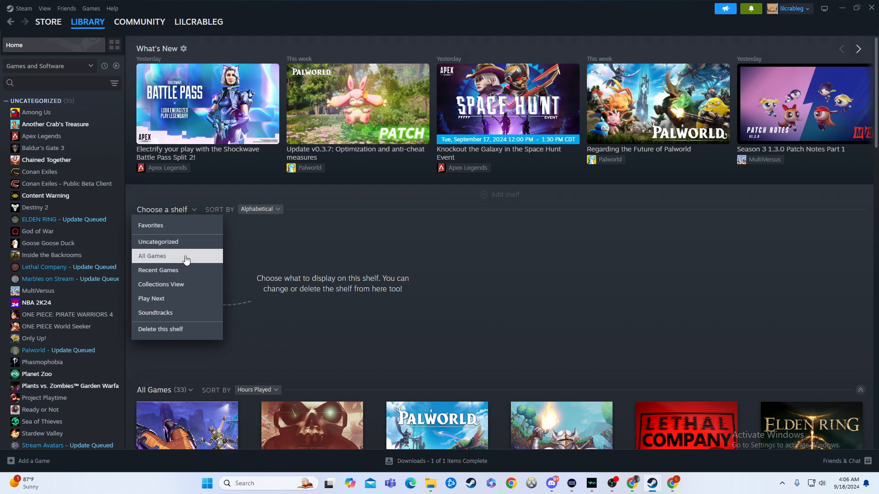
click(153, 256)
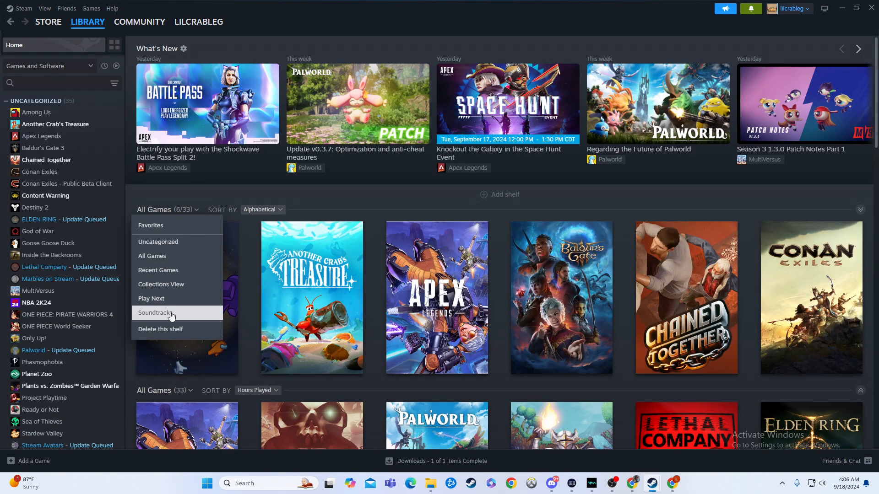
mouse_move(158, 270)
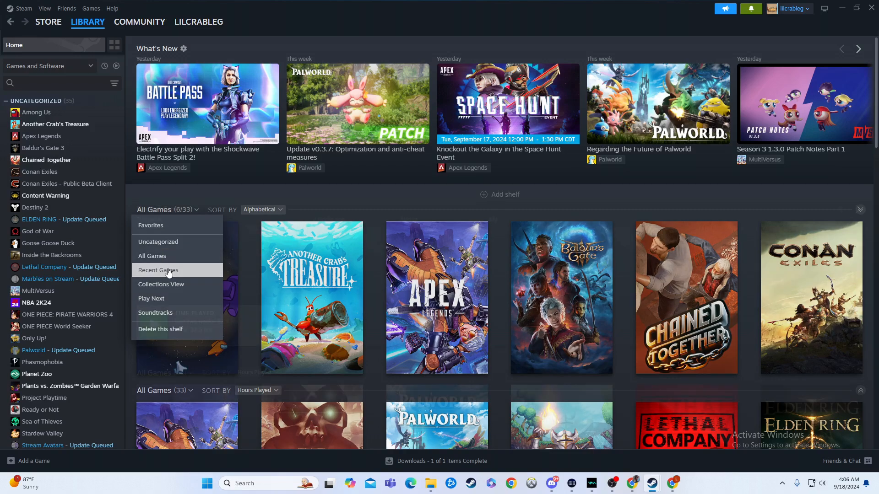
click(157, 270)
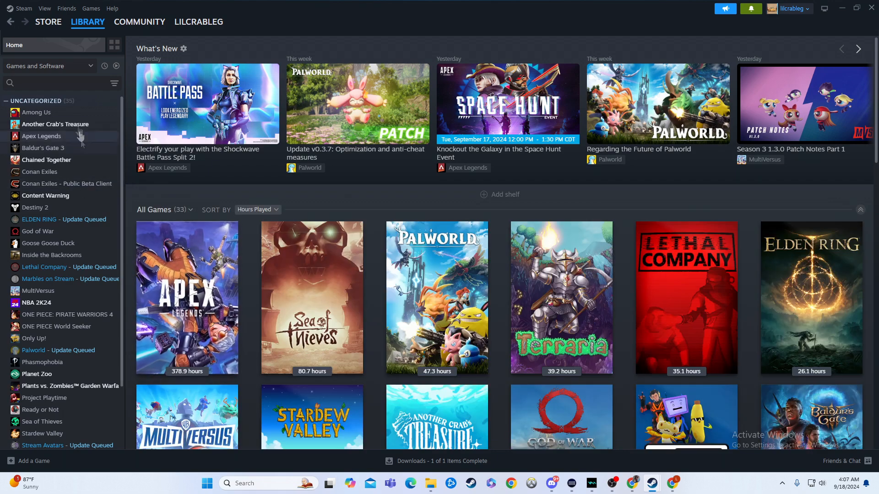
mouse_move(113, 96)
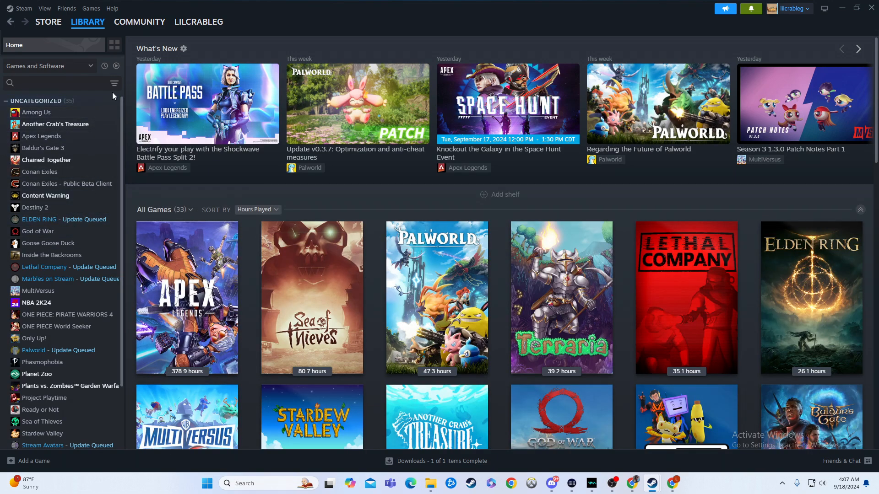
click(114, 83)
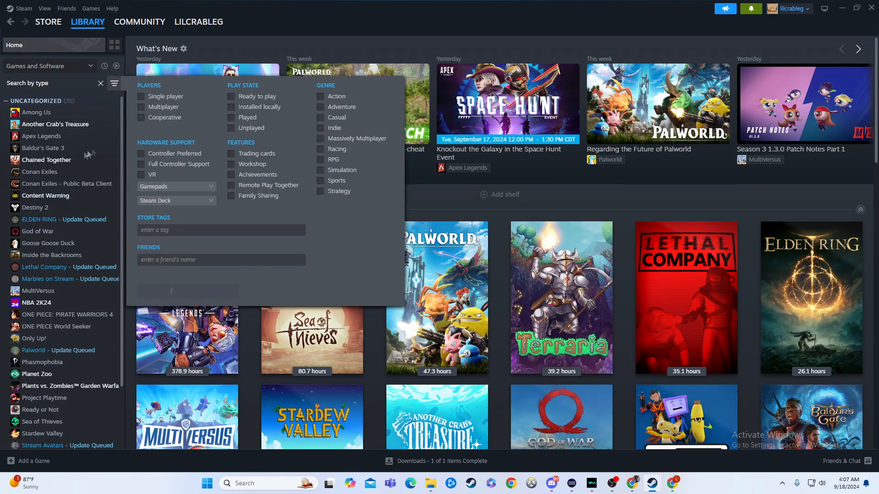
mouse_move(83, 151)
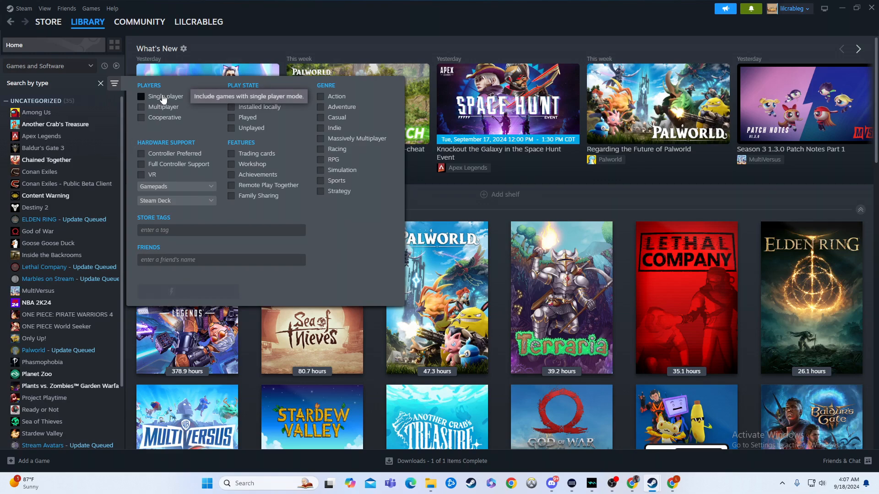
click(141, 97)
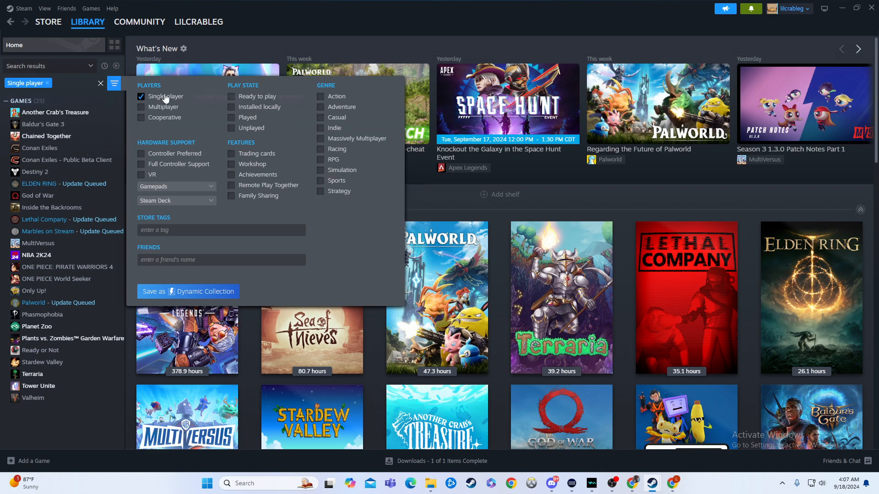
click(141, 96)
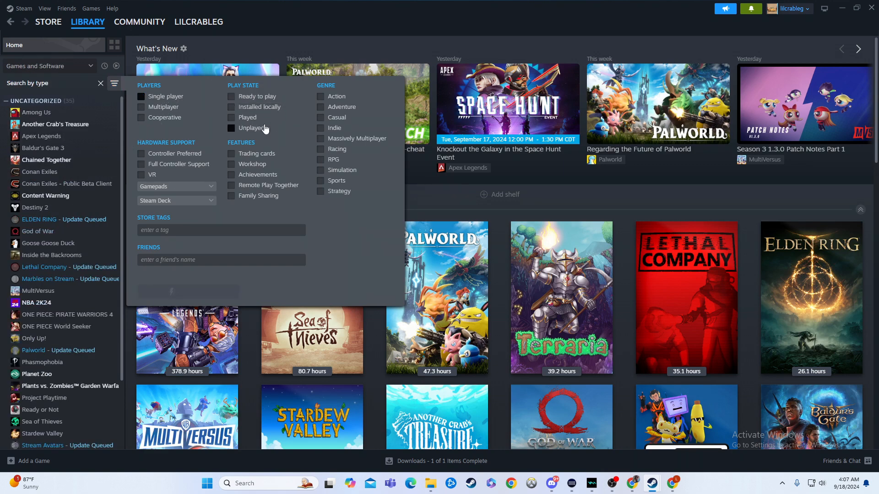
click(231, 128)
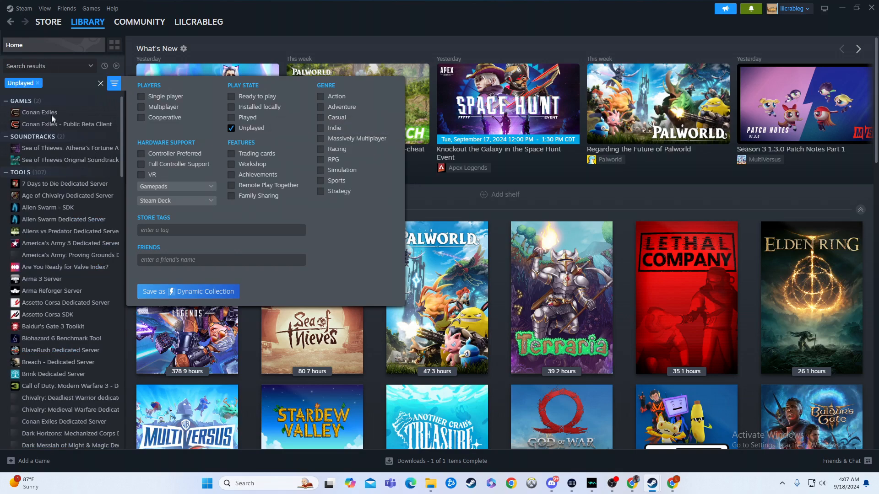
mouse_move(259, 137)
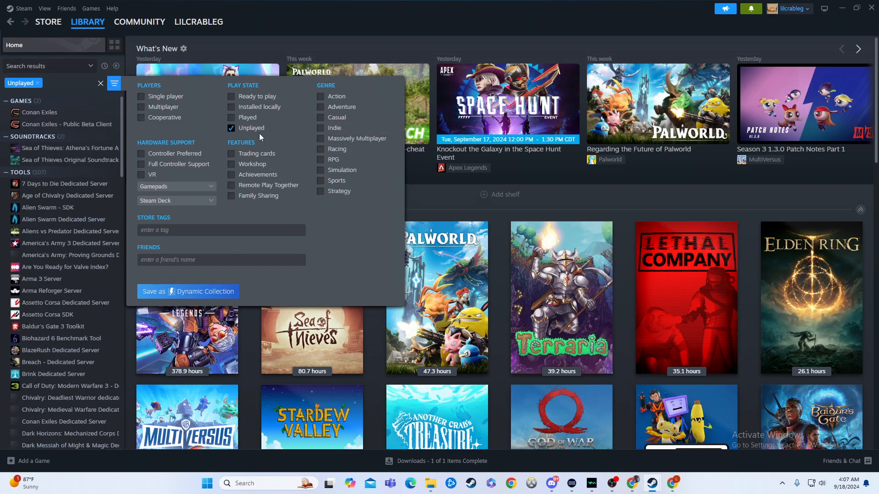
click(230, 117)
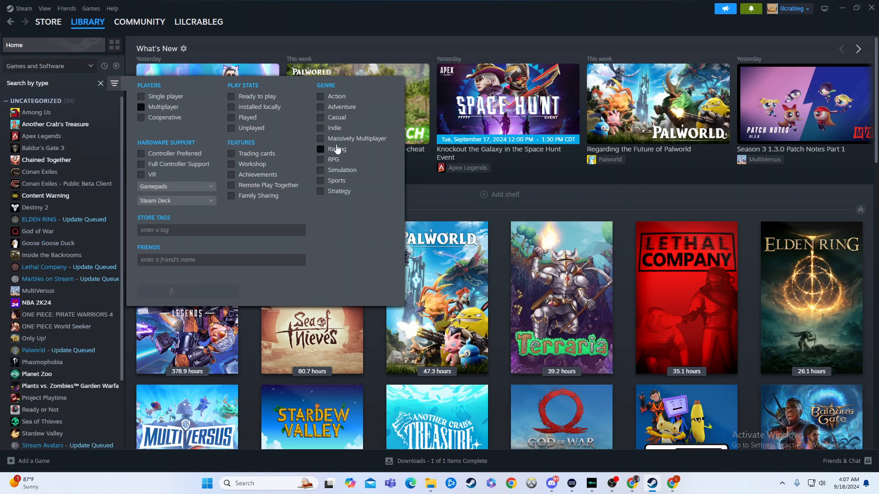
click(320, 129)
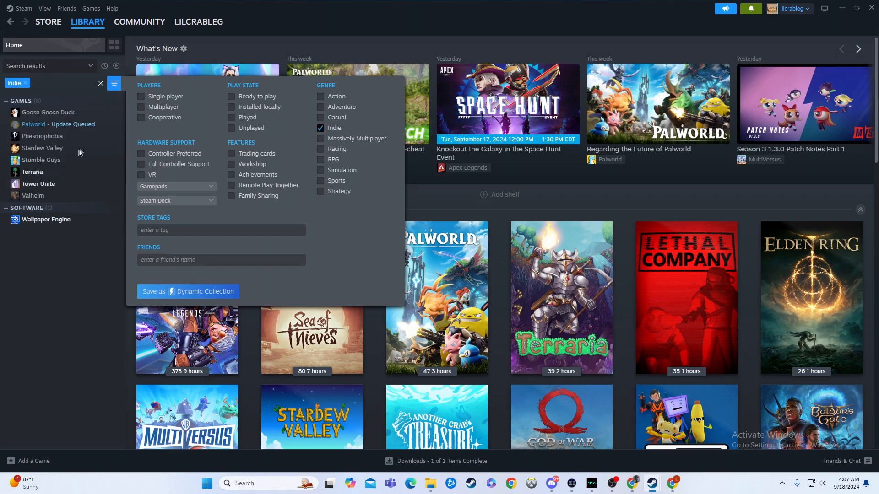
mouse_move(348, 134)
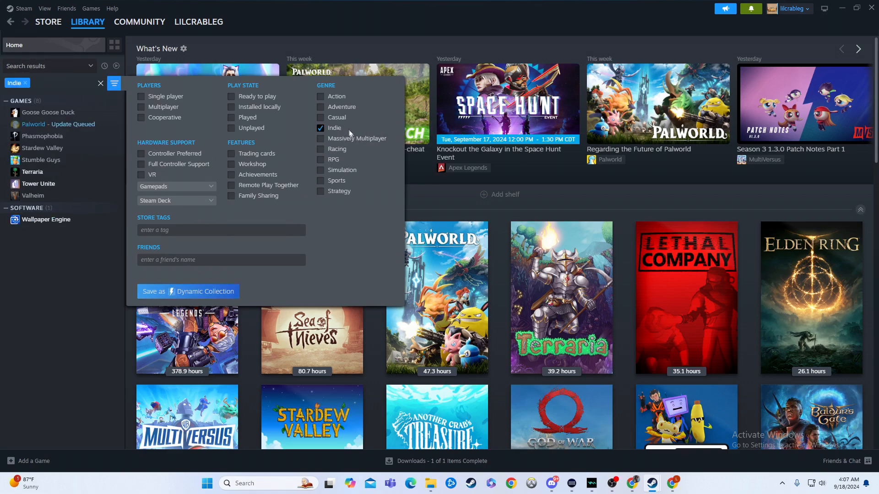
mouse_move(334, 128)
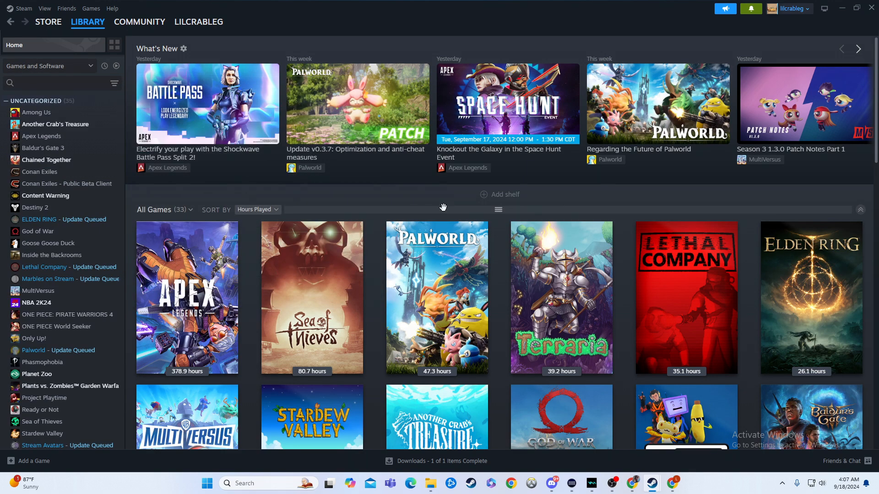
mouse_move(649, 191)
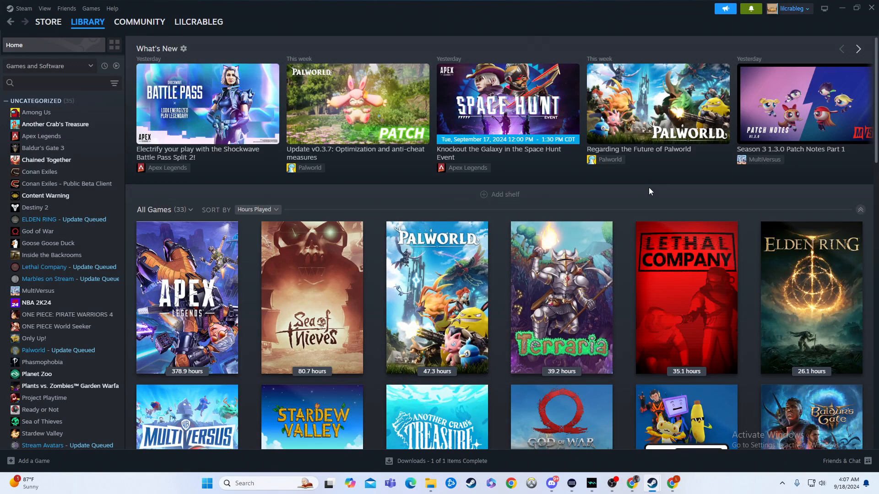